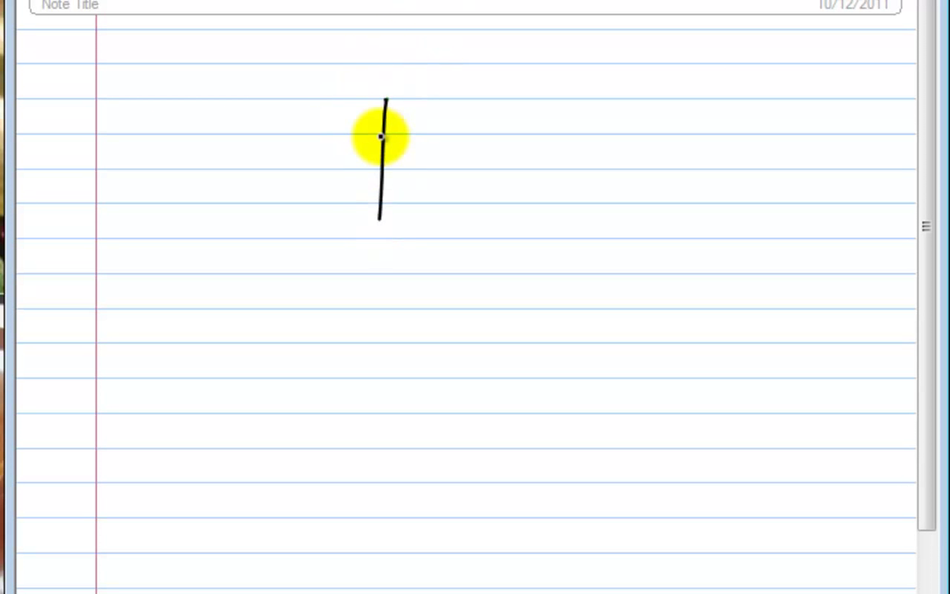
Sketch the Sale event box and the link line down toward the Cash Receipt box
left_click_drag(386, 100, 387, 239)
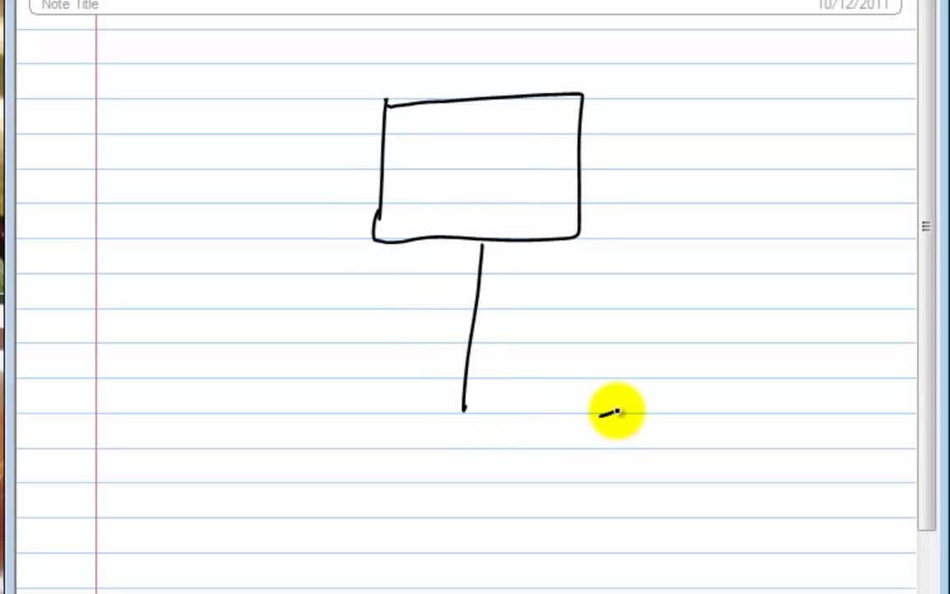
left_click_drag(613, 404, 334, 557)
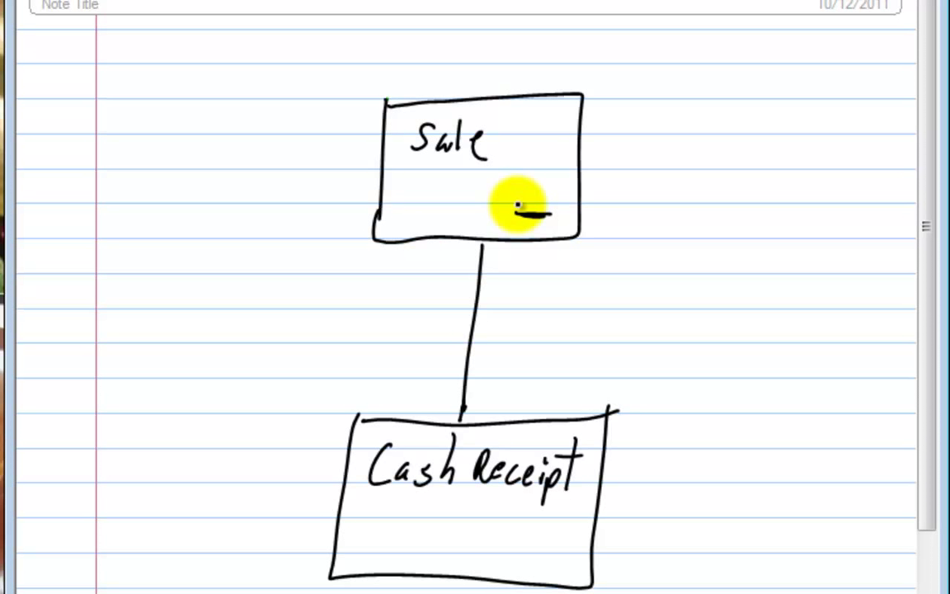
mouse_move(538, 551)
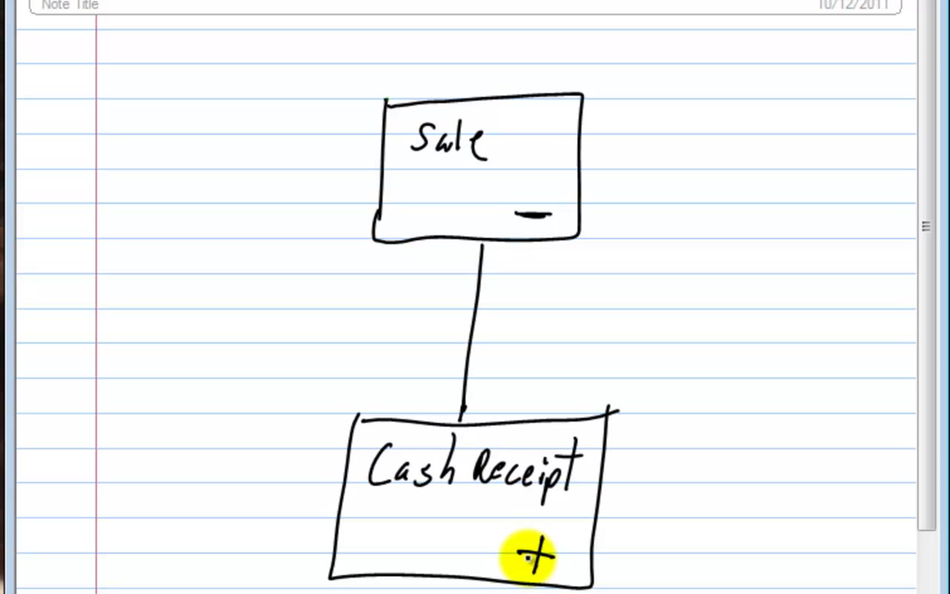
mouse_move(273, 230)
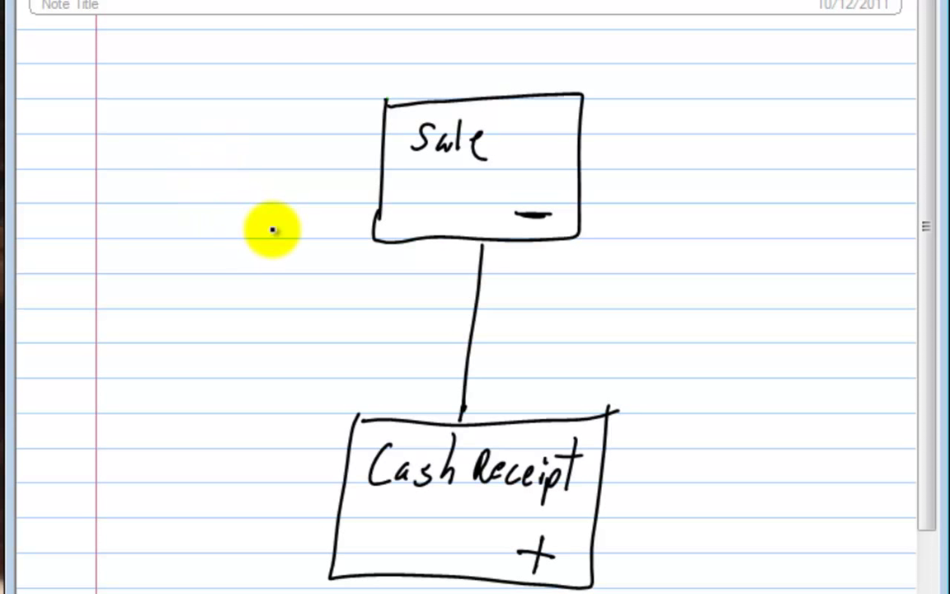
Draw the A/R T-account with Dr and Cr headings and the Sale debit entry
left_click_drag(274, 230, 56, 239)
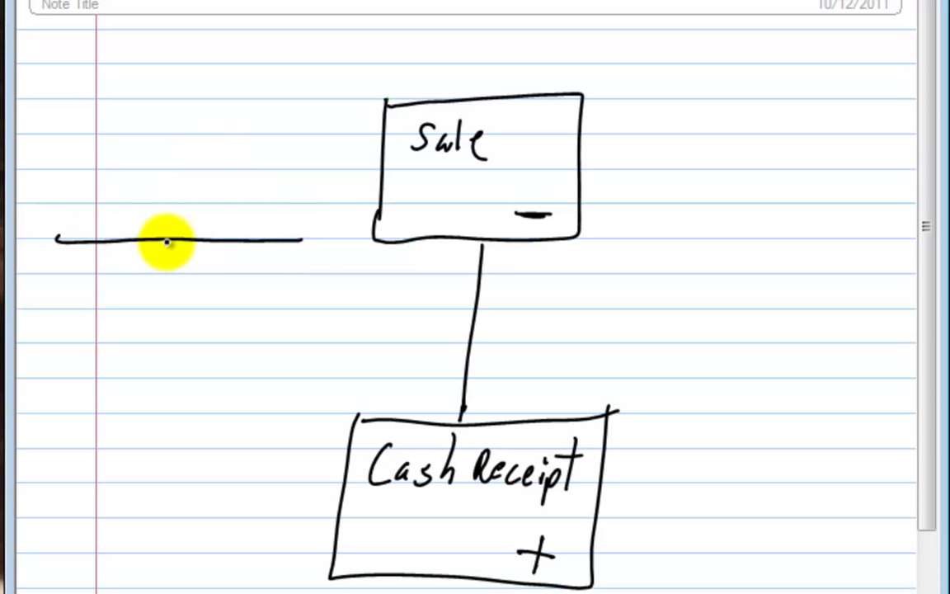
left_click_drag(173, 240, 165, 515)
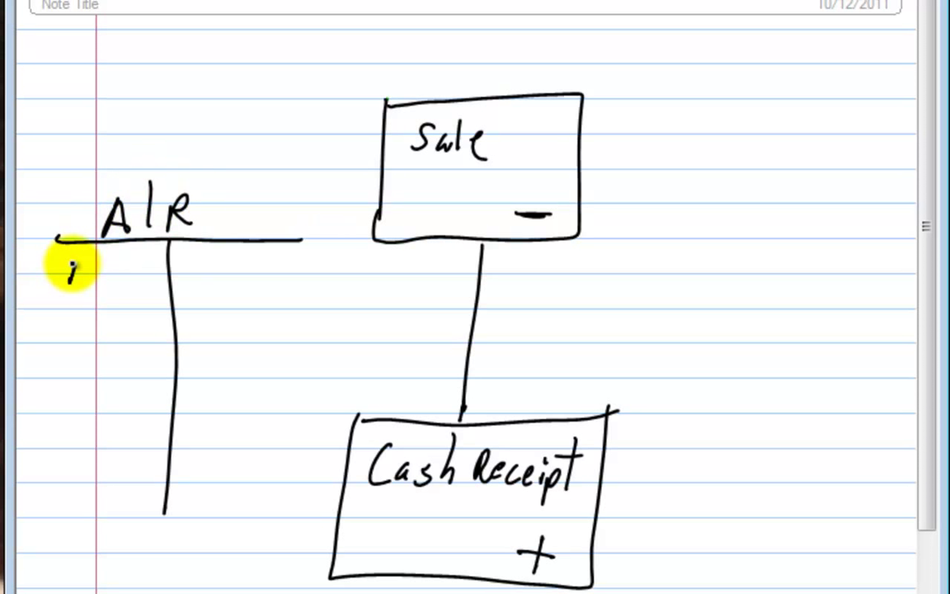
left_click_drag(63, 267, 124, 297)
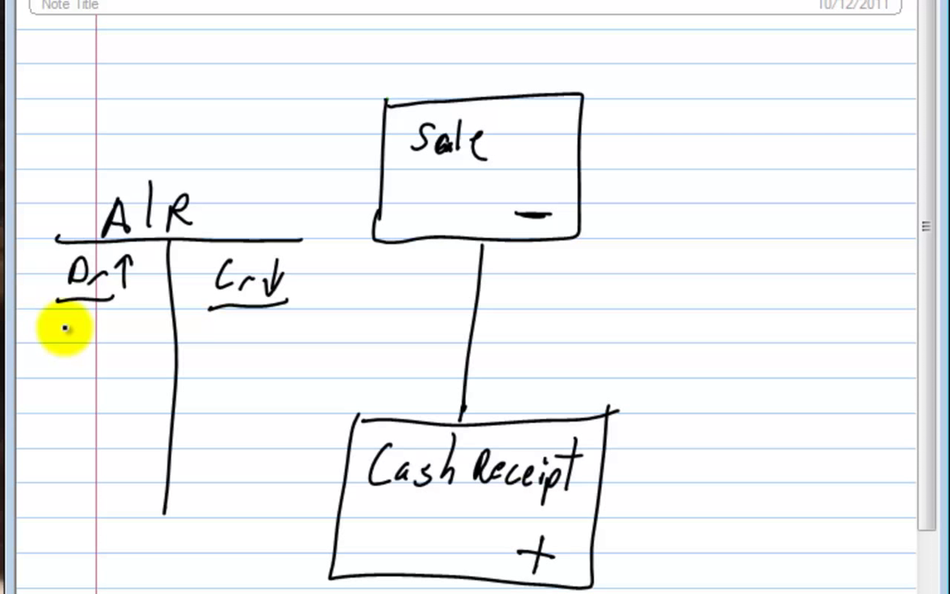
type("Sale")
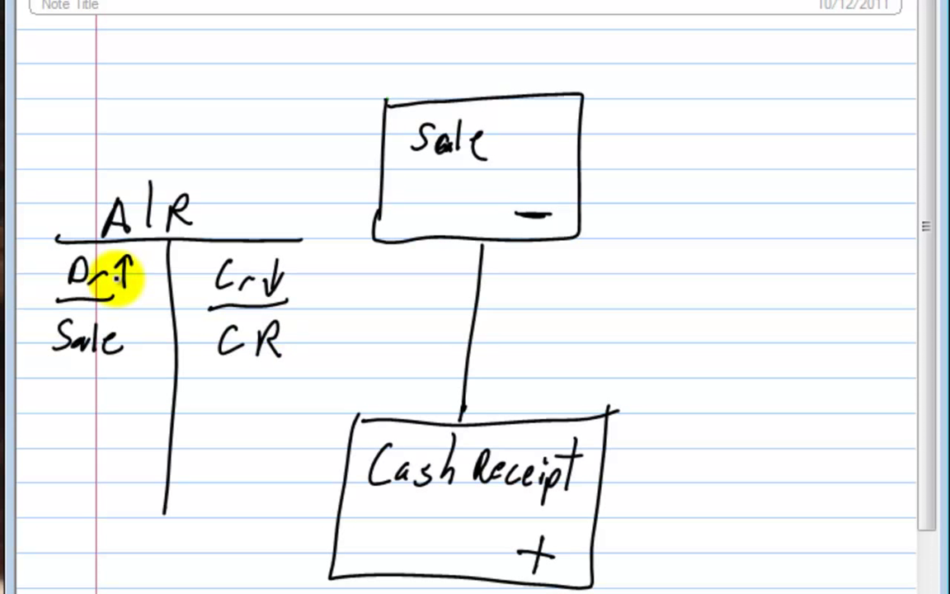
mouse_move(33, 330)
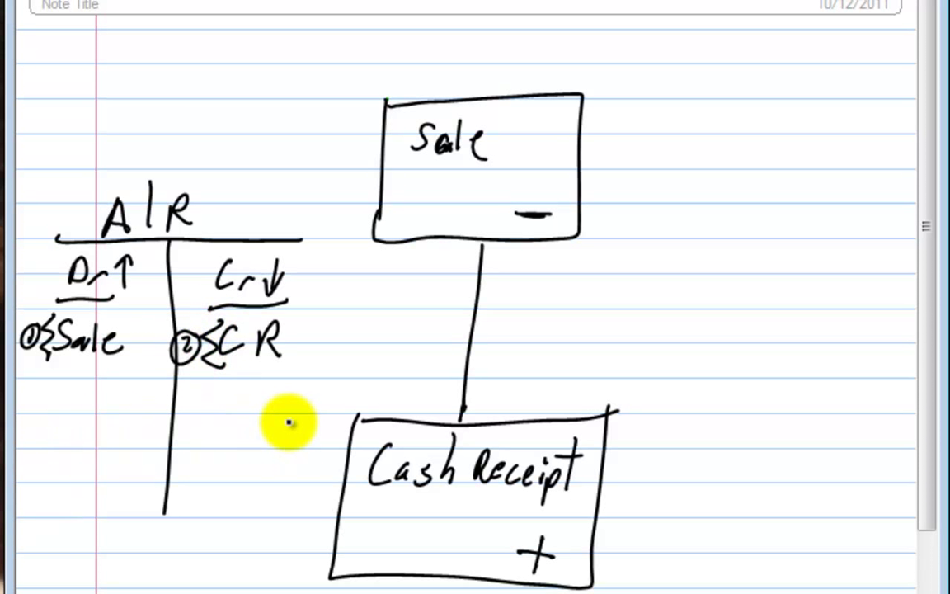
Add the balance line and note the A/R balance as 1 minus 2
left_click_drag(27, 433, 314, 428)
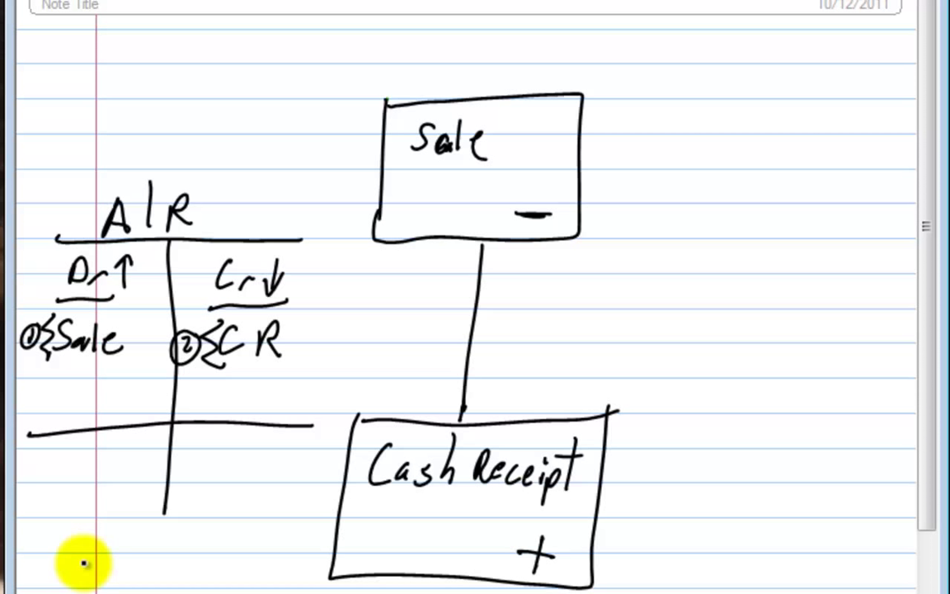
mouse_move(33, 486)
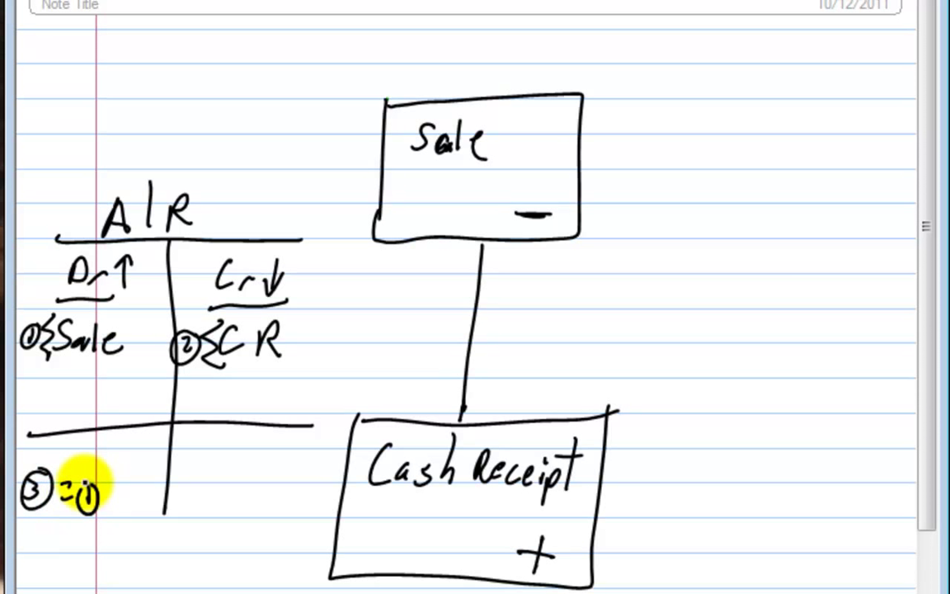
left_click_drag(90, 495, 140, 492)
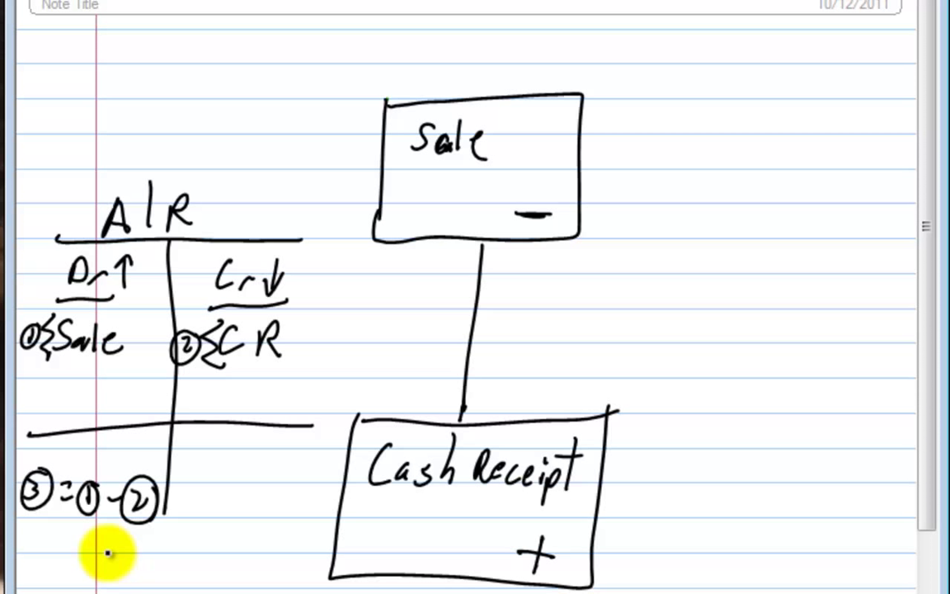
mouse_move(680, 36)
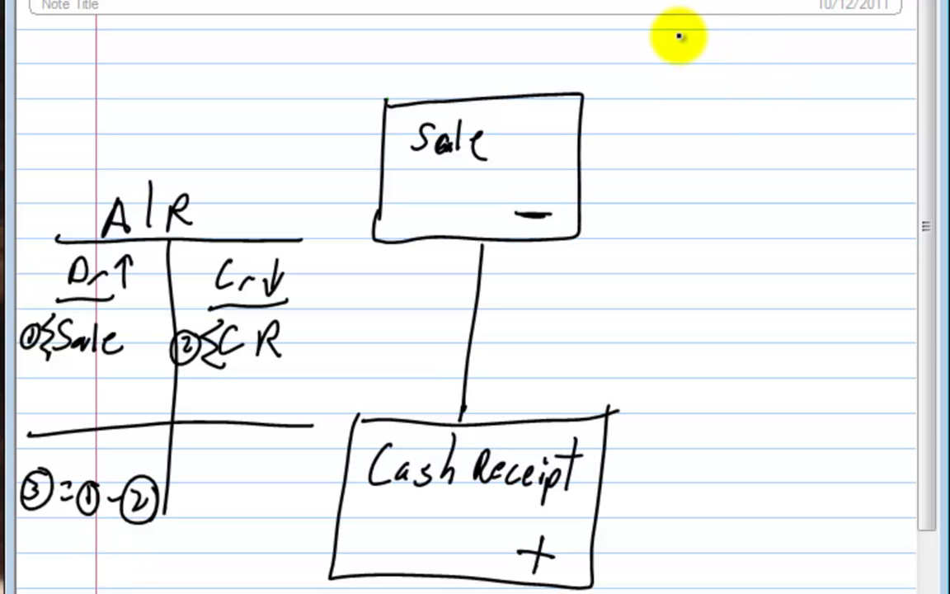
mouse_move(673, 103)
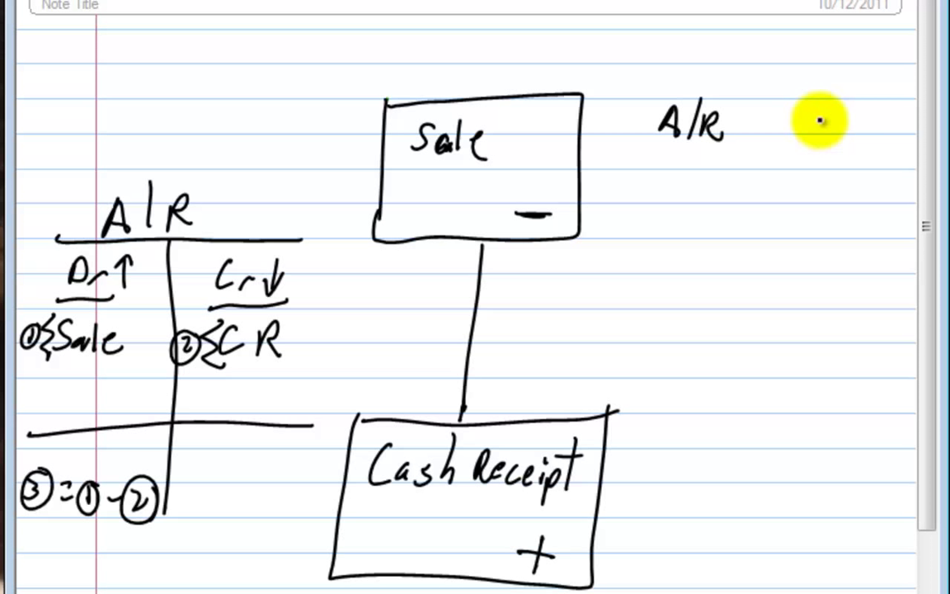
Handwrite the journal entries A/R 100 / Sale 100 and Cash 100 / A/R 100
type("100")
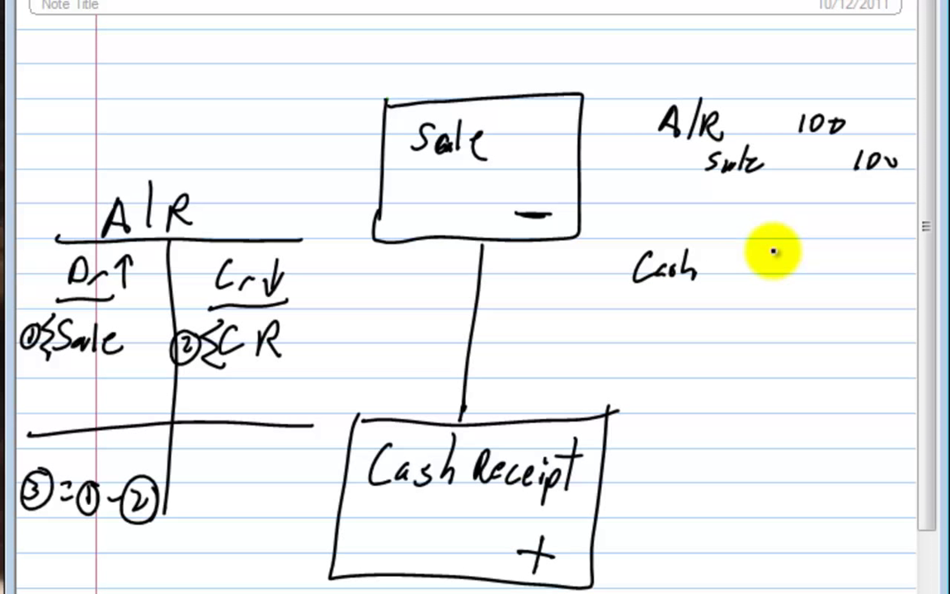
type("100")
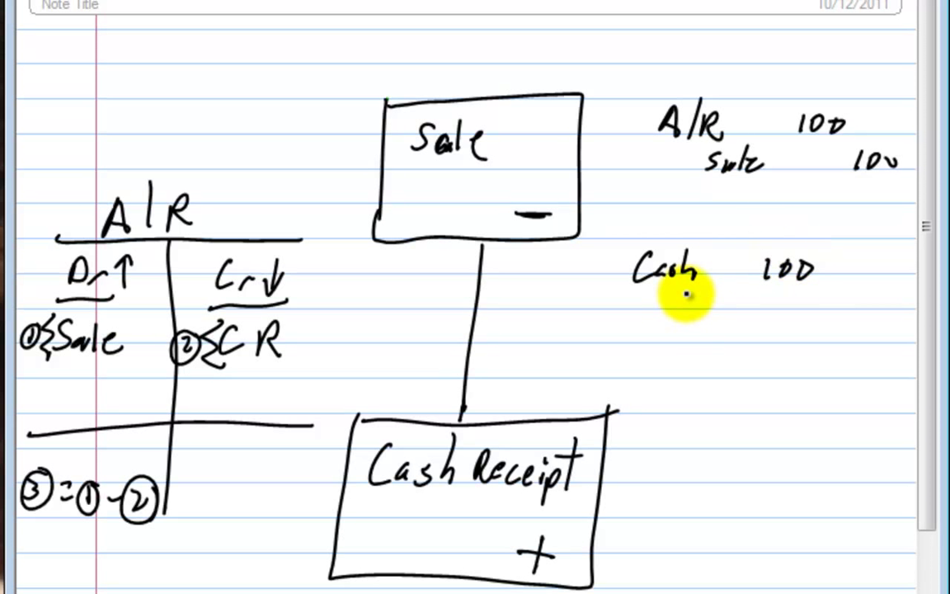
type("A/R 100")
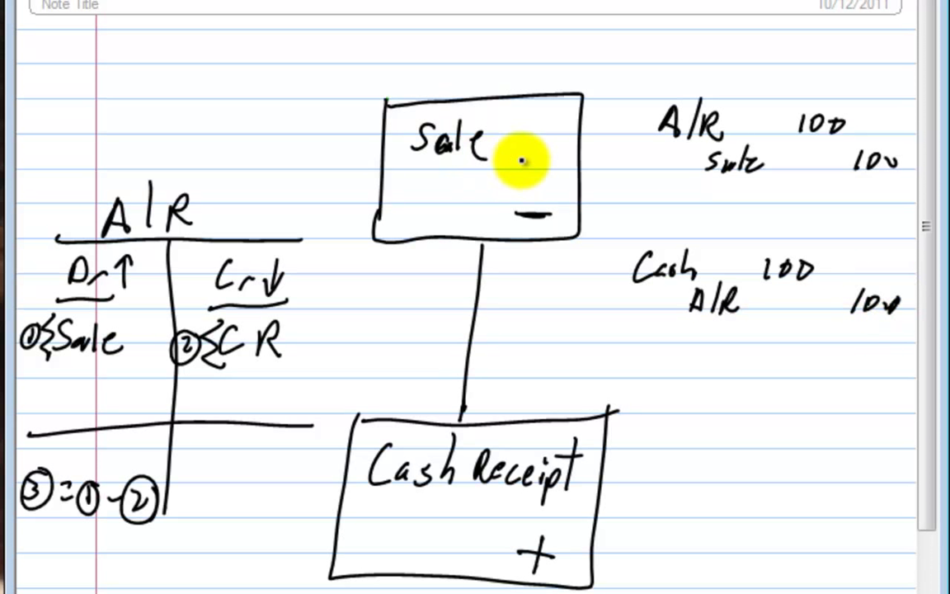
mouse_move(531, 459)
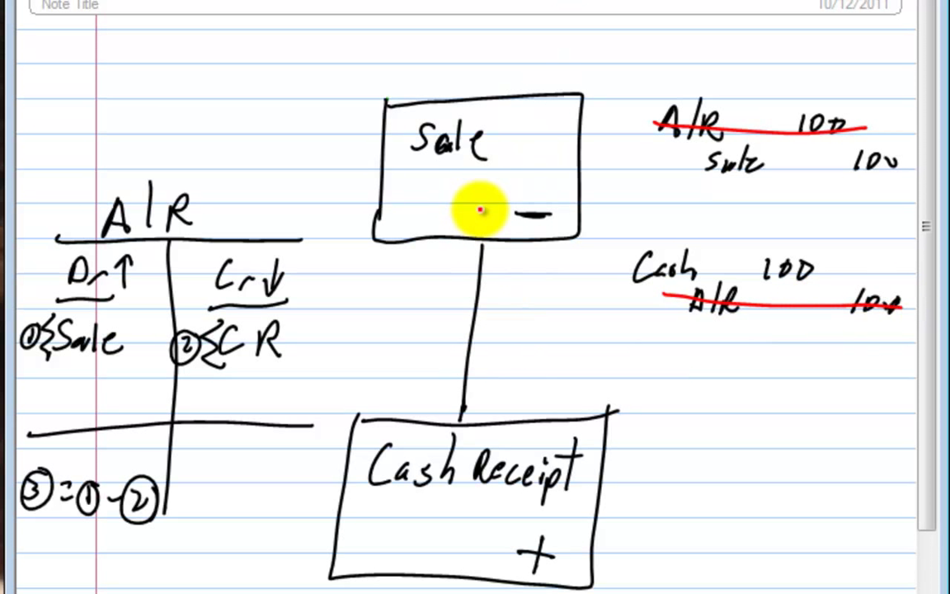
mouse_move(492, 294)
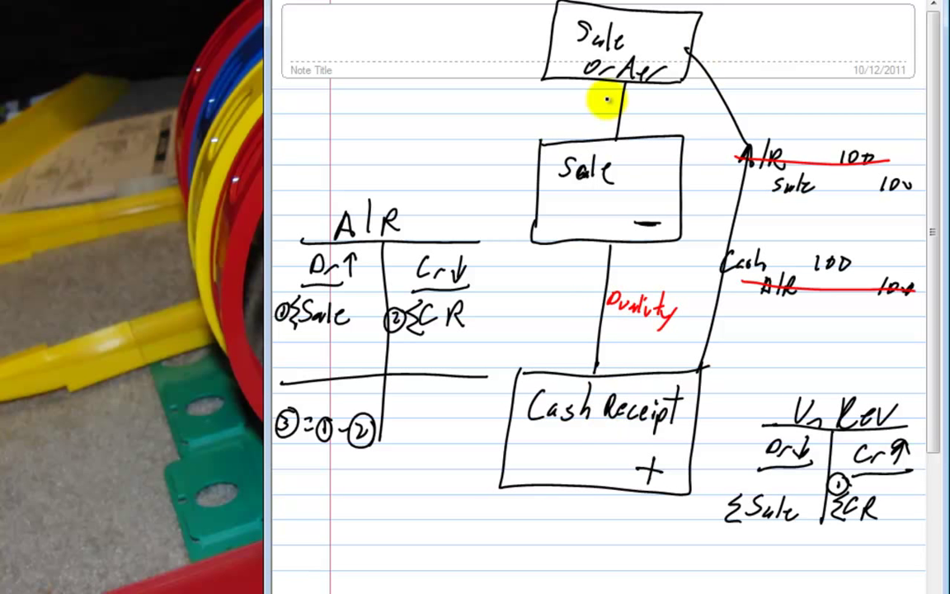
mouse_move(607, 247)
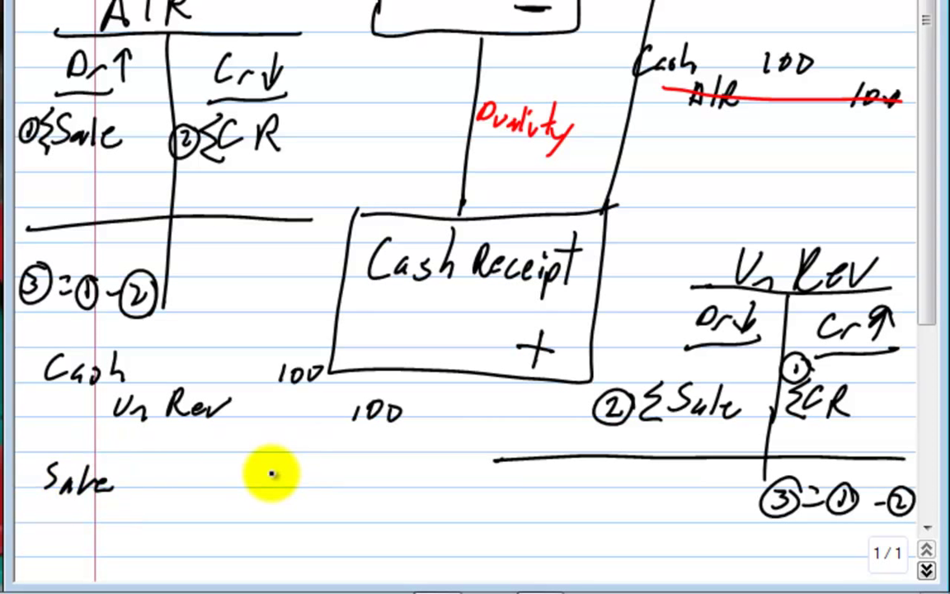
mouse_move(231, 377)
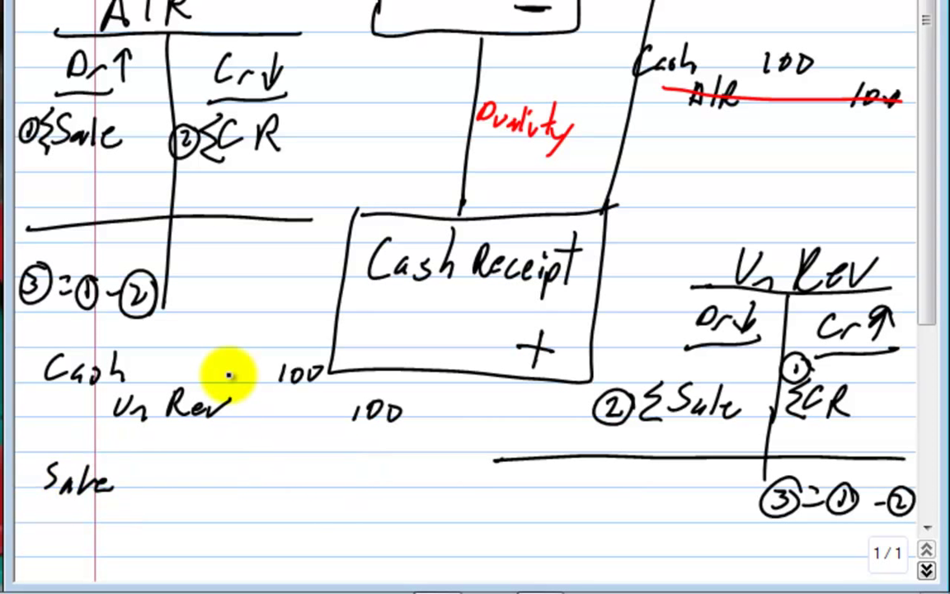